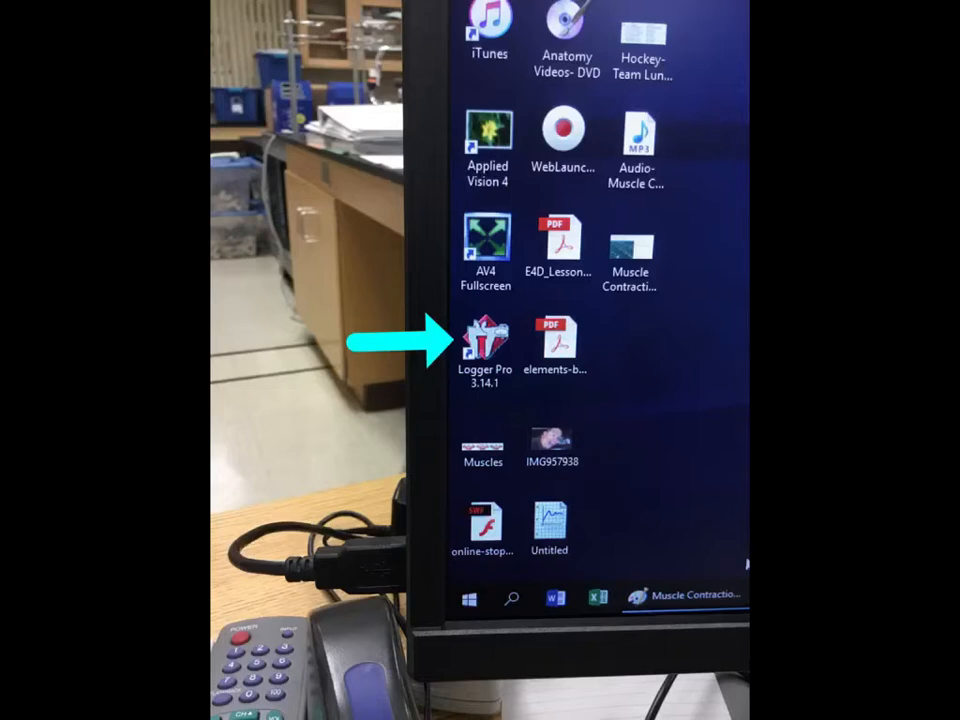
Launch Logger Pro from its shortcut and show the File menu commands
double_click(484, 335)
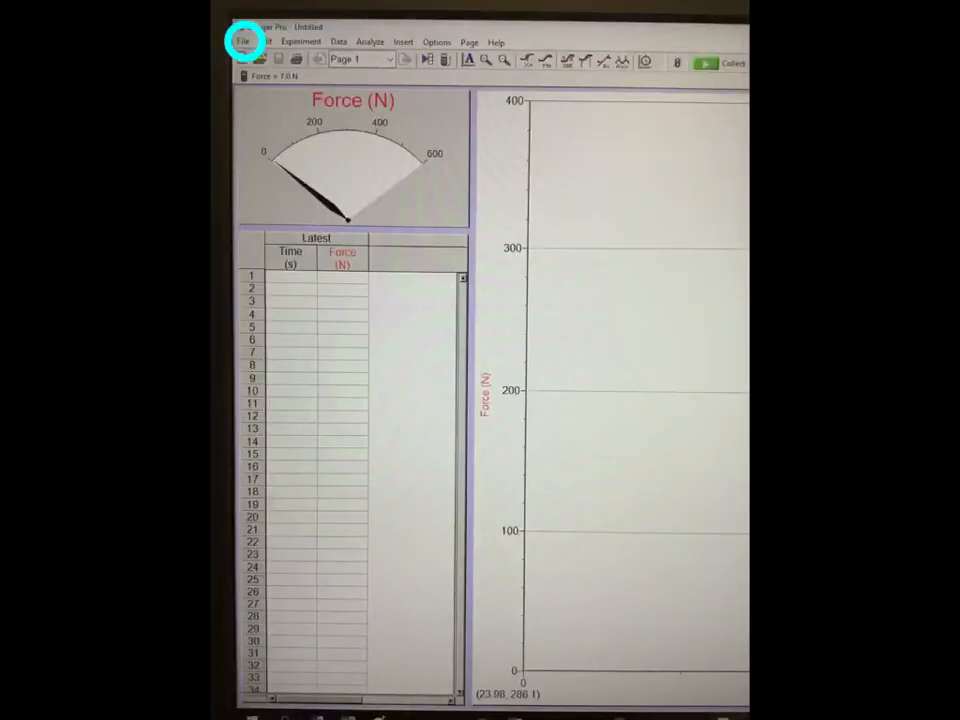
left_click(243, 41)
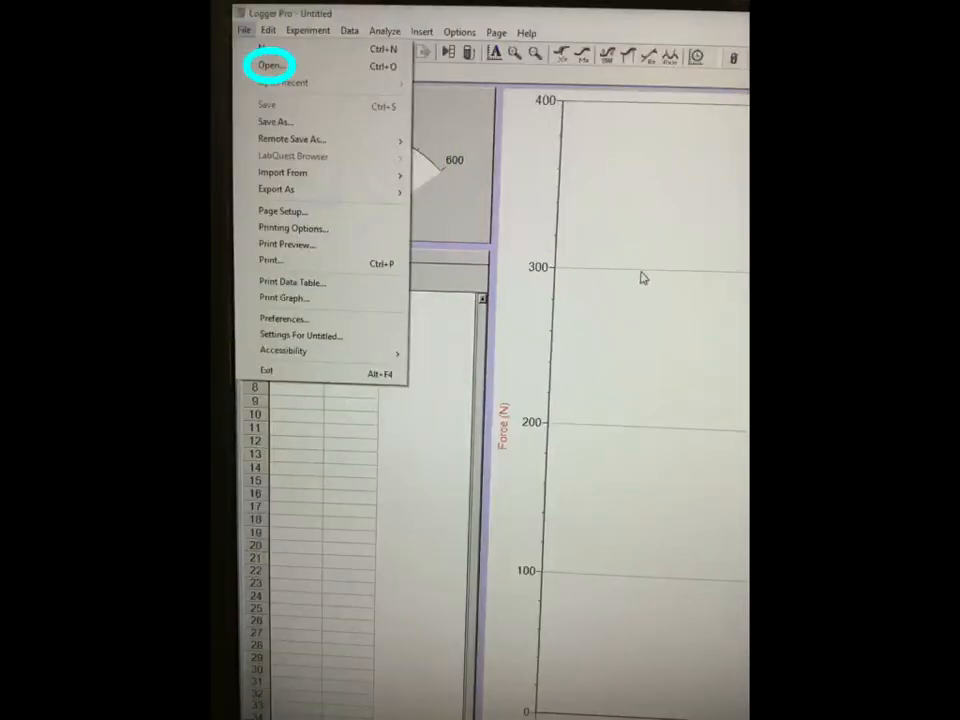
Open the file browser and enter the _Human Physiology w Vernier experiments folder
left_click(270, 65)
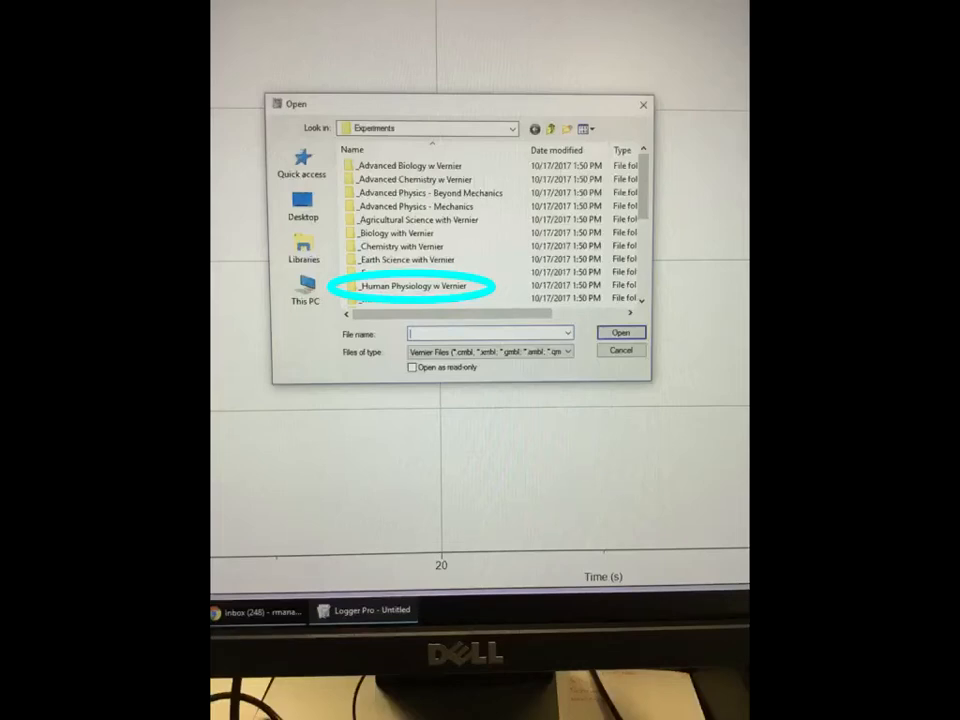
double_click(412, 285)
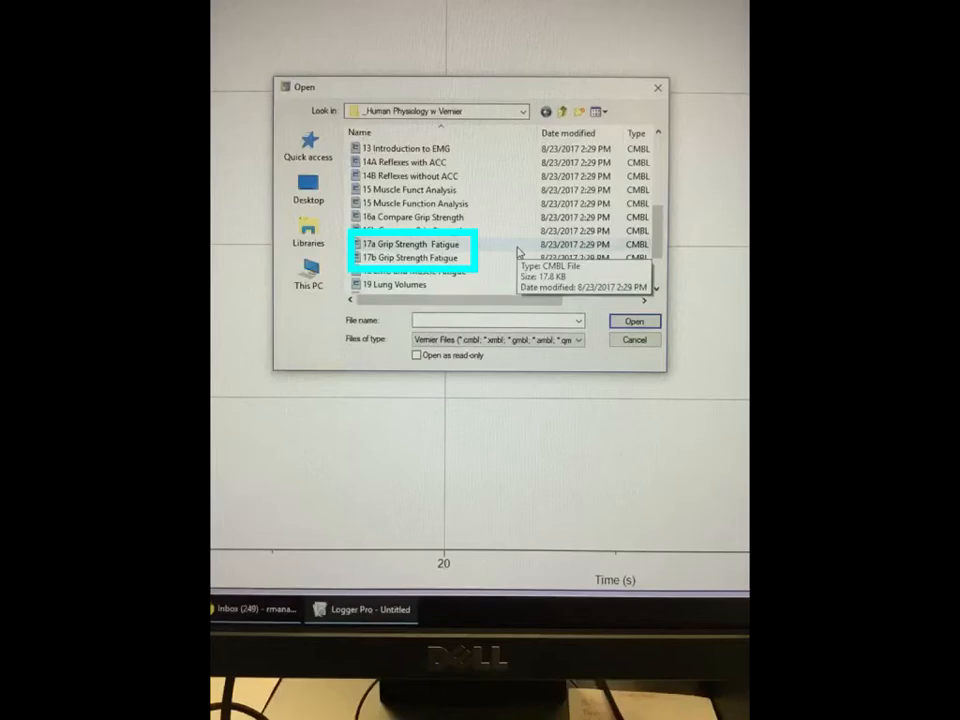